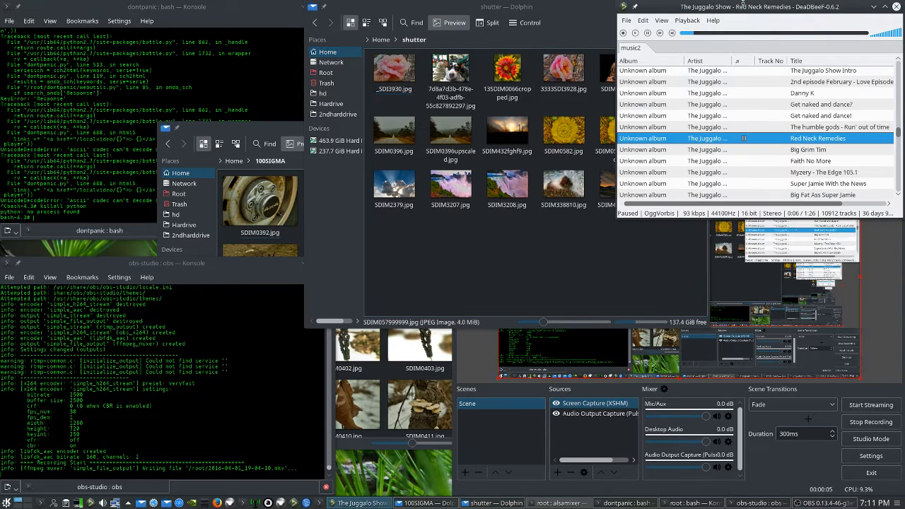
# Step: Bring up the Open With choices, including ImageViewer, for all 18 selected shutter photos
pyautogui.click(634, 33)
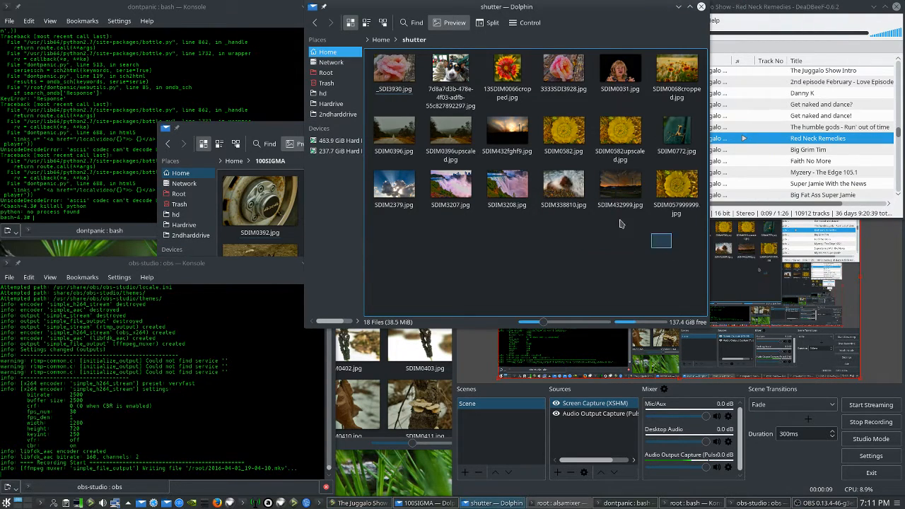
pyautogui.rightClick(394, 69)
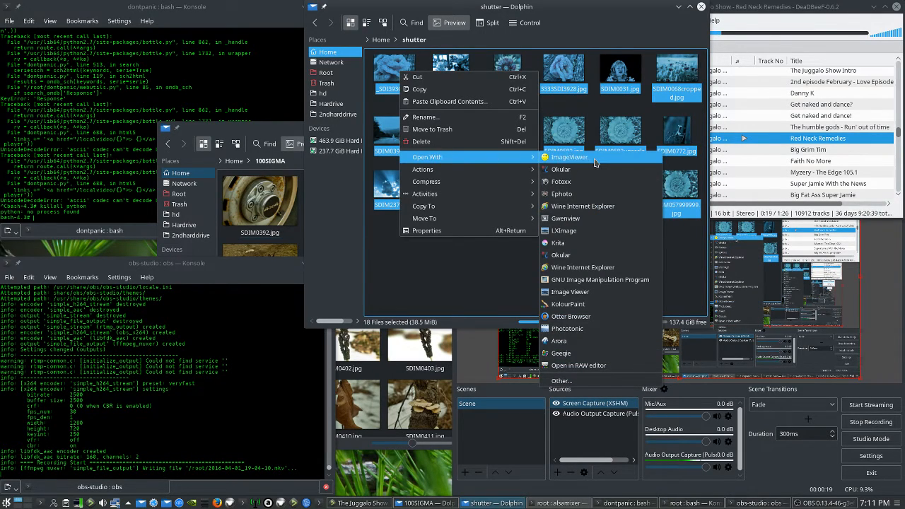
# Step: Open the shutter photos in ImageViewer, then pick several JPGs in the 100SIGMA window
pyautogui.click(570, 157)
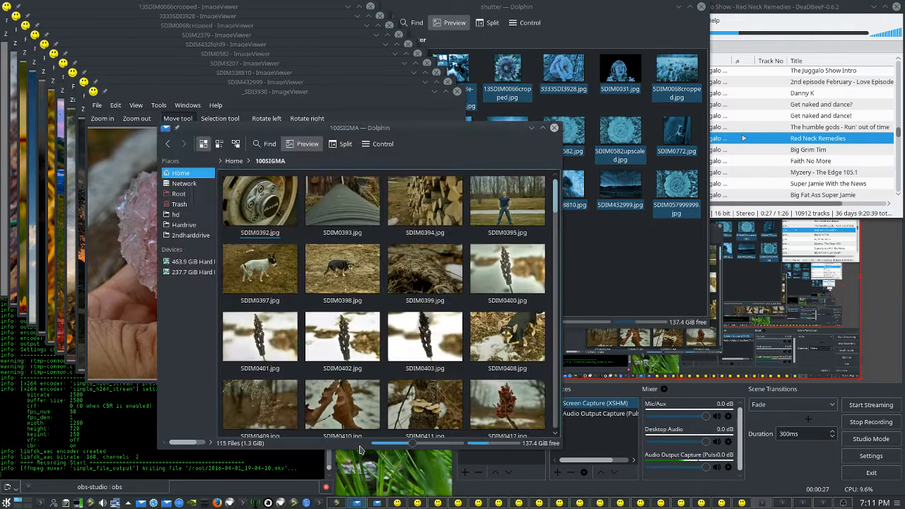
pyautogui.click(260, 200)
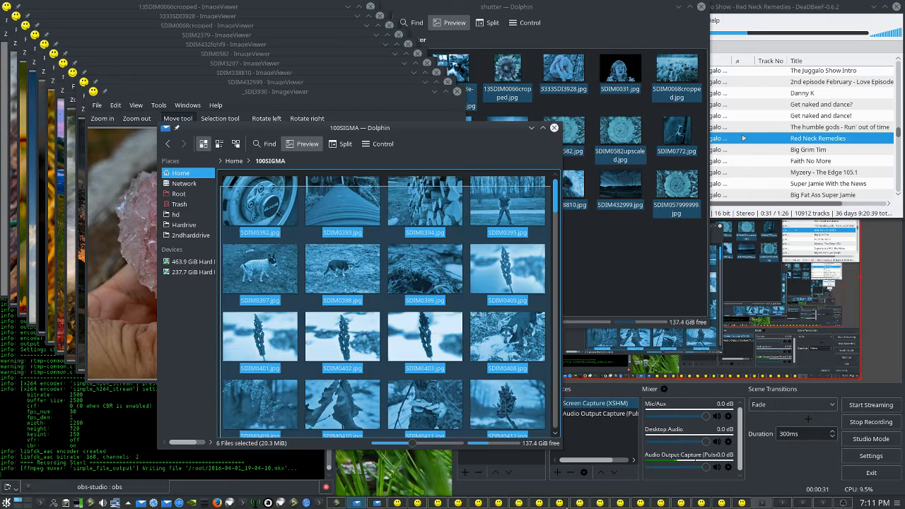
pyautogui.scroll(-3)
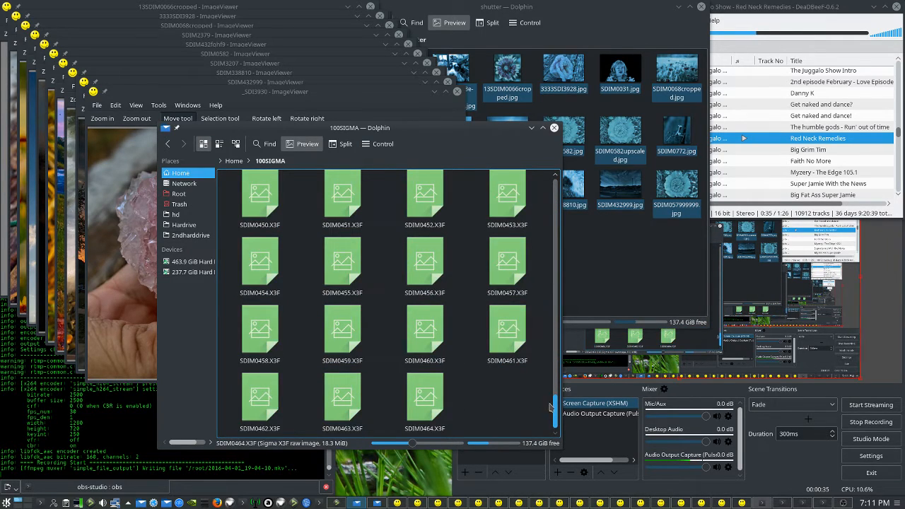
pyautogui.scroll(3)
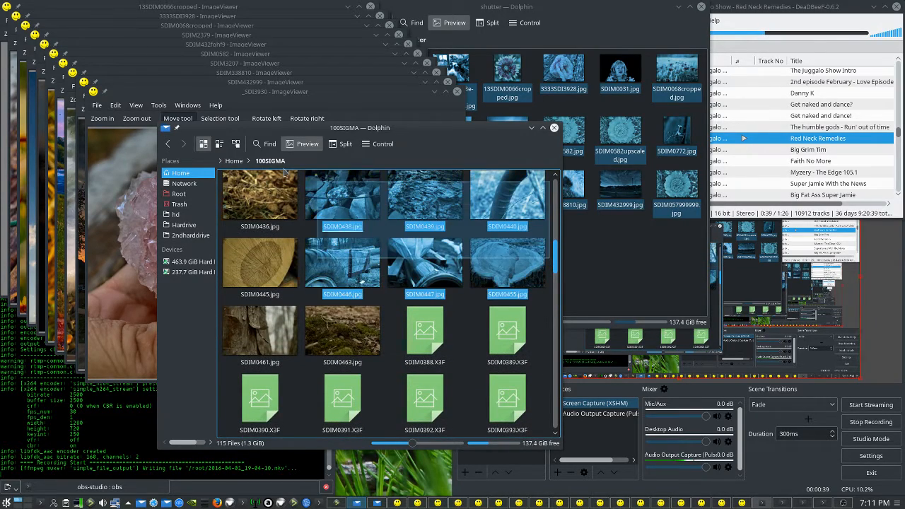
pyautogui.scroll(-3)
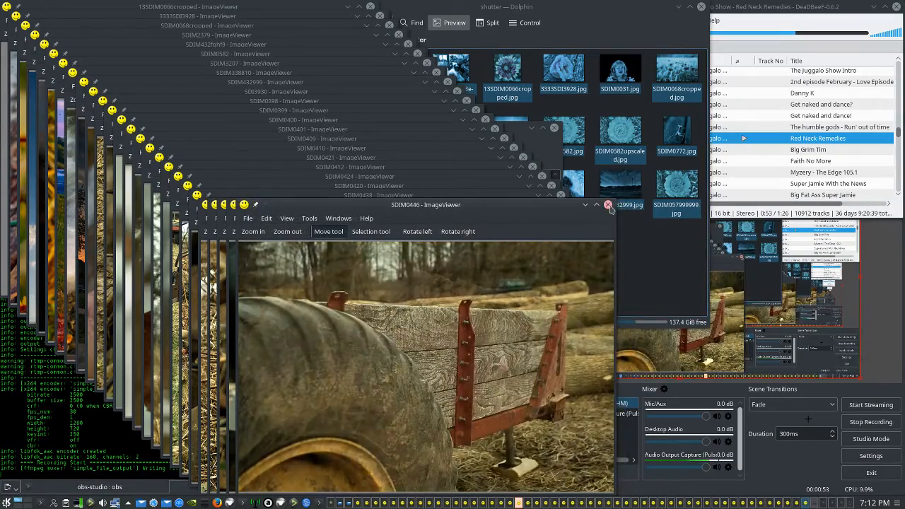
# Step: Close the three frontmost ImageViewer photo windows
pyautogui.click(607, 205)
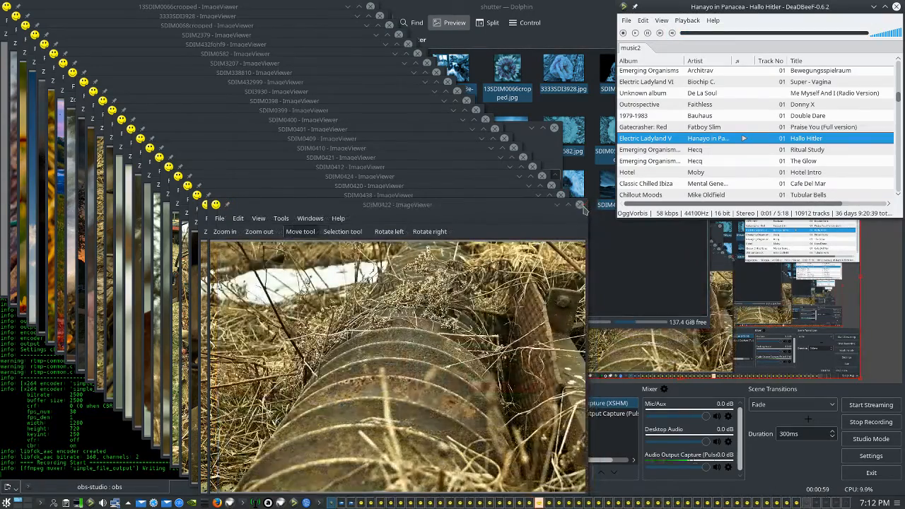
pyautogui.click(571, 205)
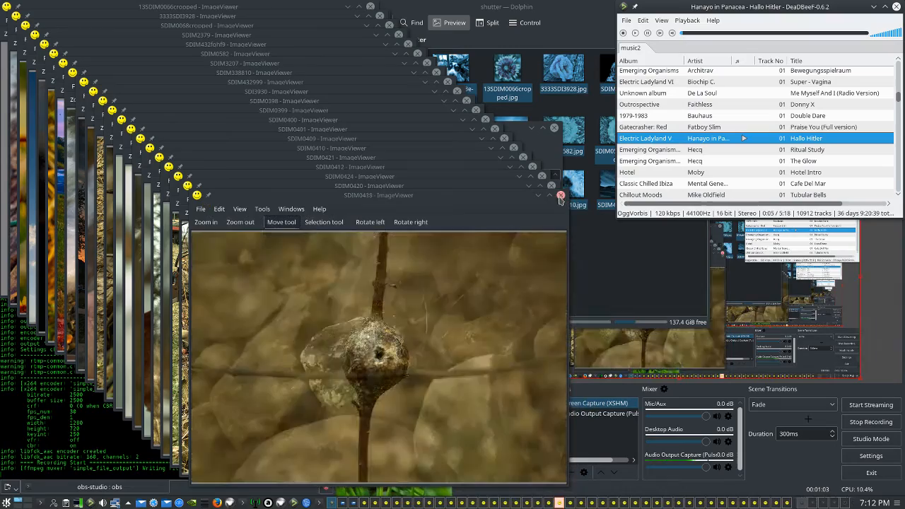
pyautogui.click(561, 195)
pyautogui.write('killall imageviewer')
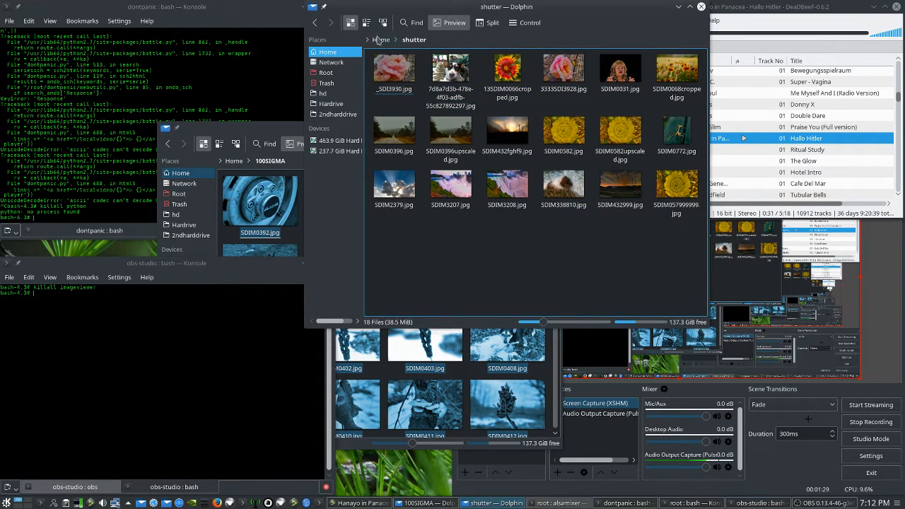
# Step: Jump from the shutter folder to Home using the breadcrumb bar
pyautogui.click(380, 38)
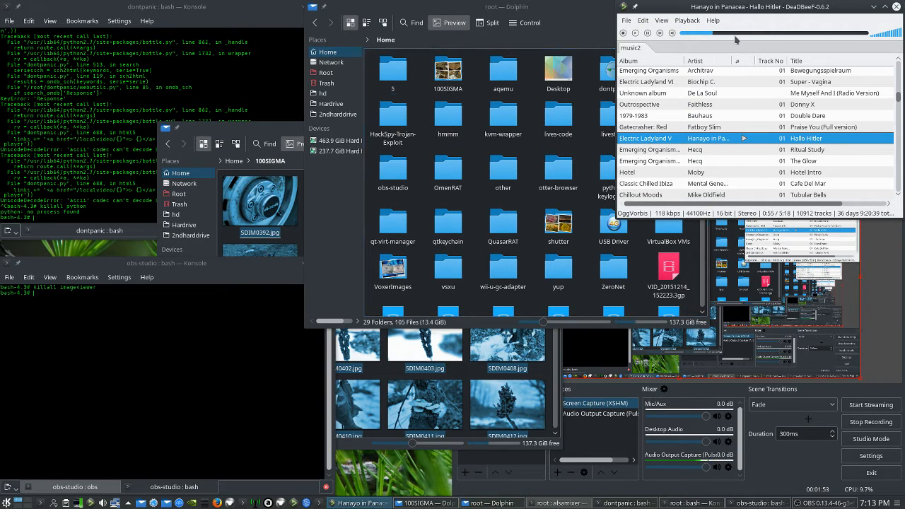
# Step: Open the K launcher's All Applications category list
pyautogui.click(672, 33)
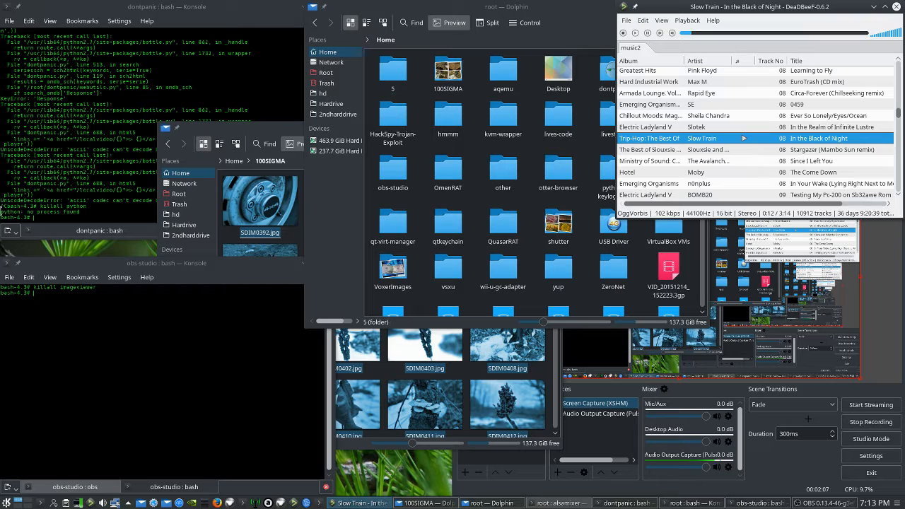
pyautogui.click(6, 503)
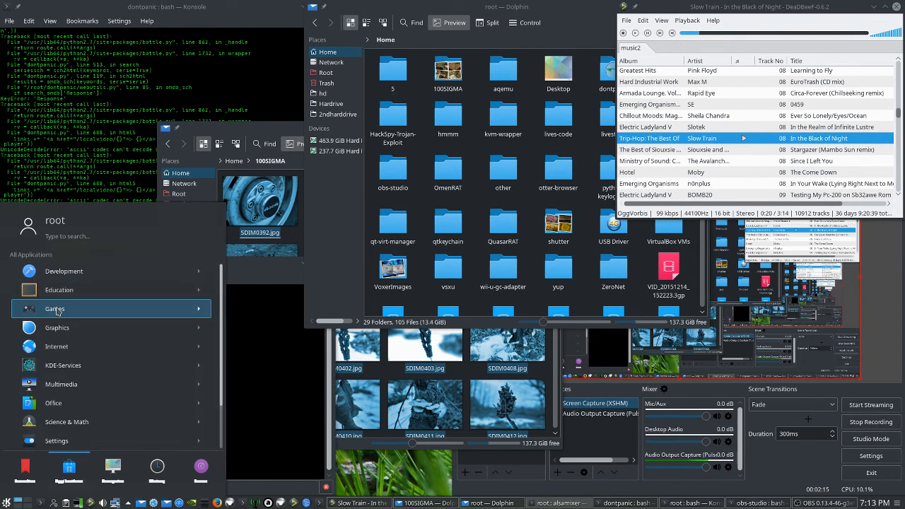
# Step: Browse the Games category, return, and look over the other categories
pyautogui.click(54, 309)
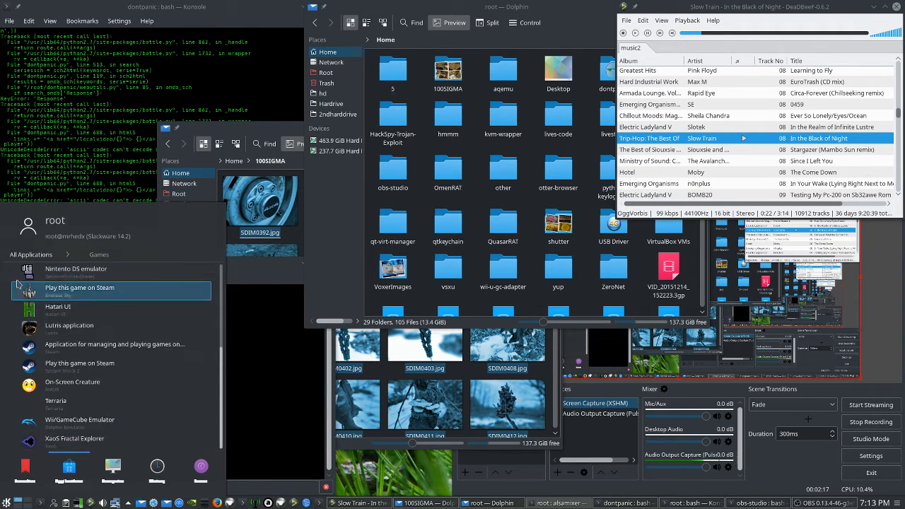
pyautogui.click(31, 254)
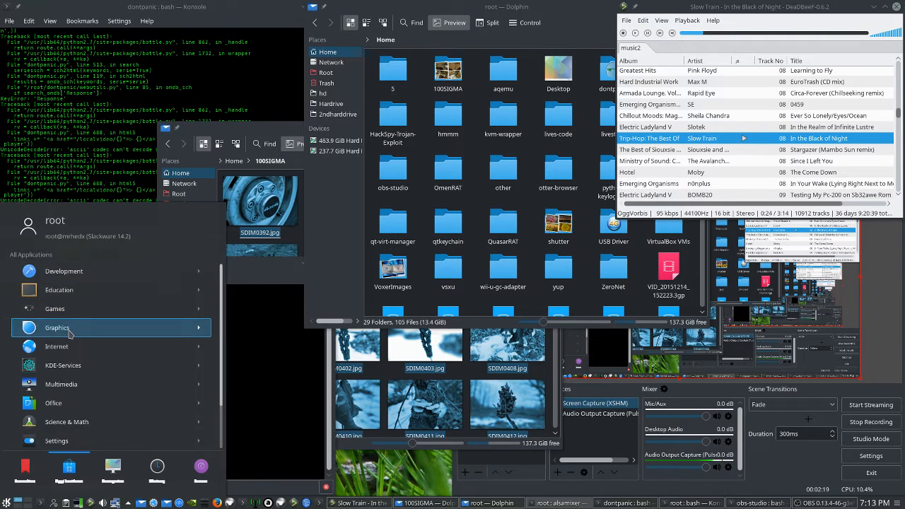
pyautogui.click(56, 328)
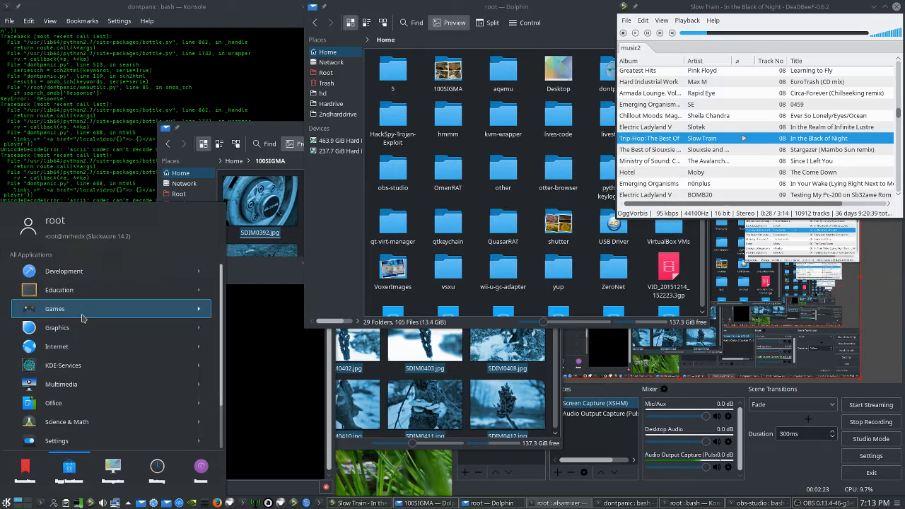
pyautogui.click(58, 327)
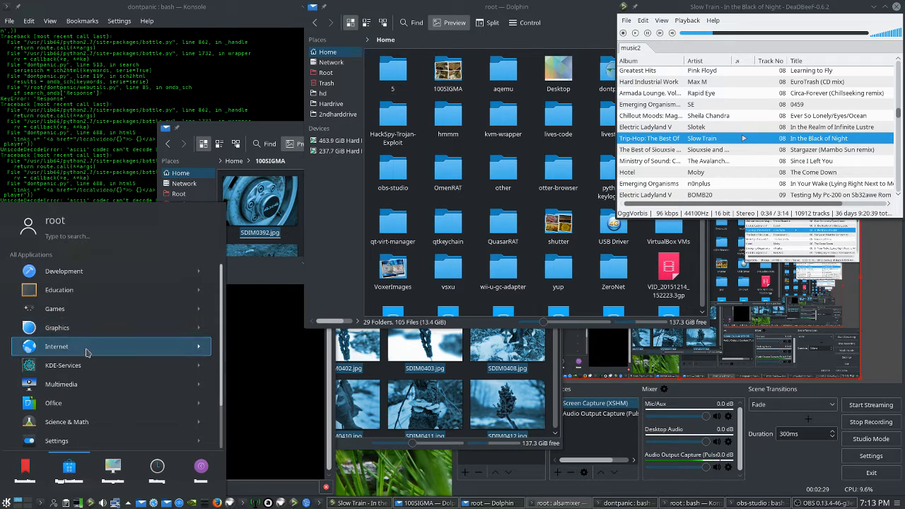
pyautogui.click(56, 347)
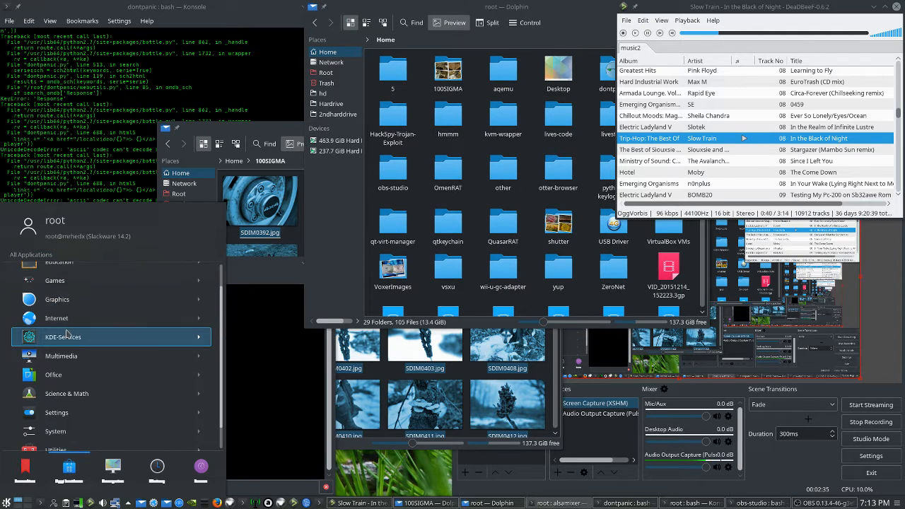
pyautogui.click(62, 336)
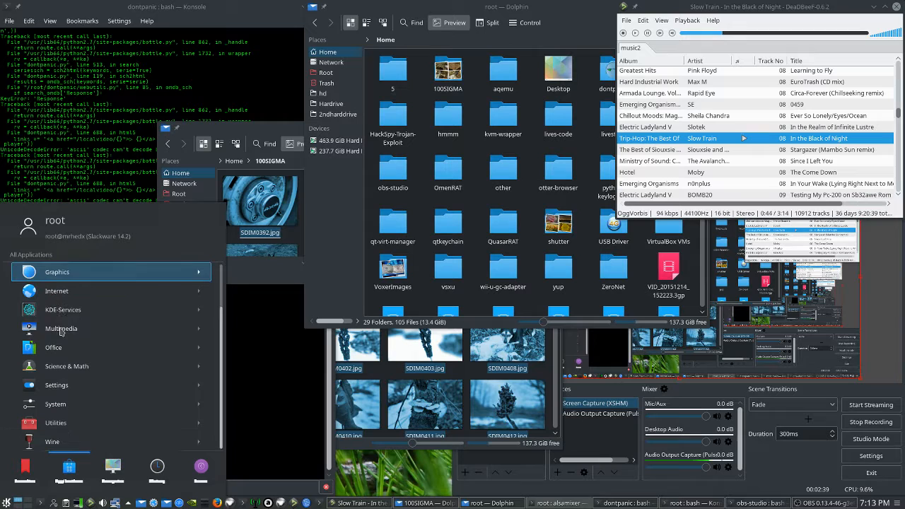
# Step: Scroll through the Multimedia apps, then dismiss the launcher
pyautogui.click(61, 328)
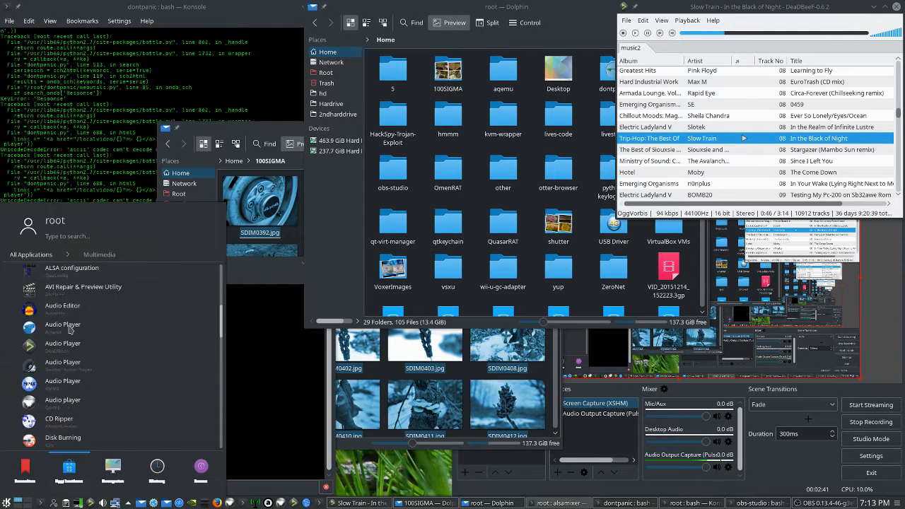
pyautogui.scroll(-3)
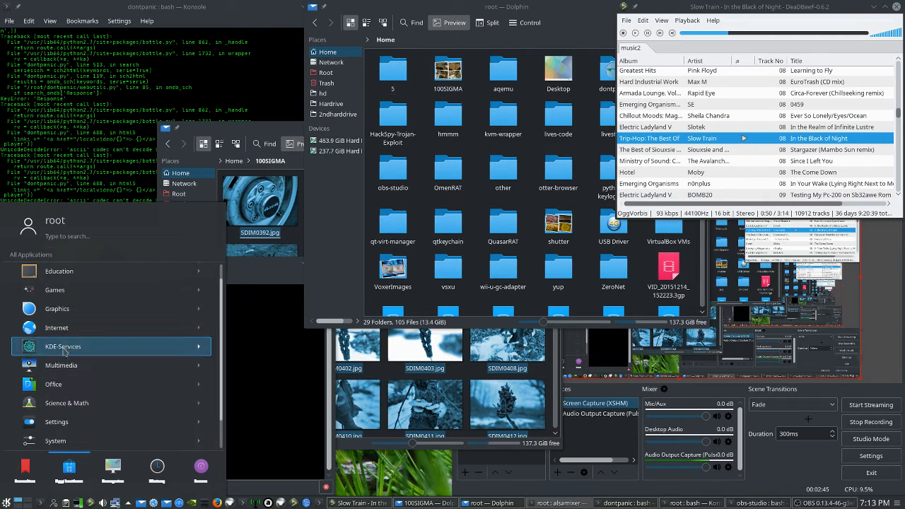
pyautogui.click(53, 384)
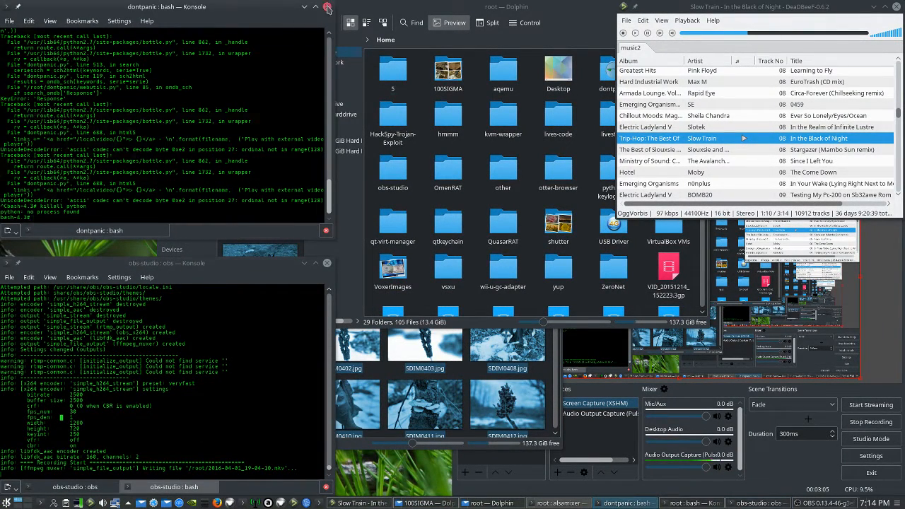
# Step: Close the bash Konsole window and scroll Home down to the archives, ISOs and scripts
pyautogui.click(328, 7)
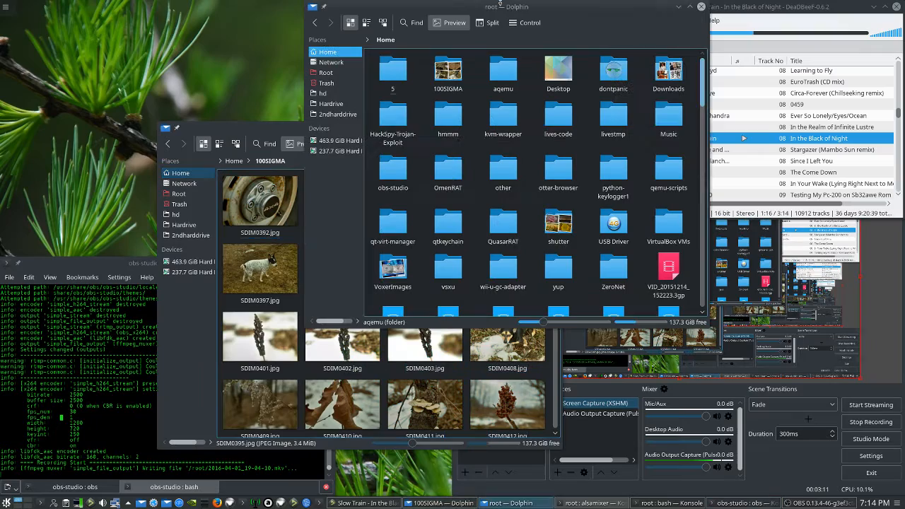
pyautogui.scroll(-3)
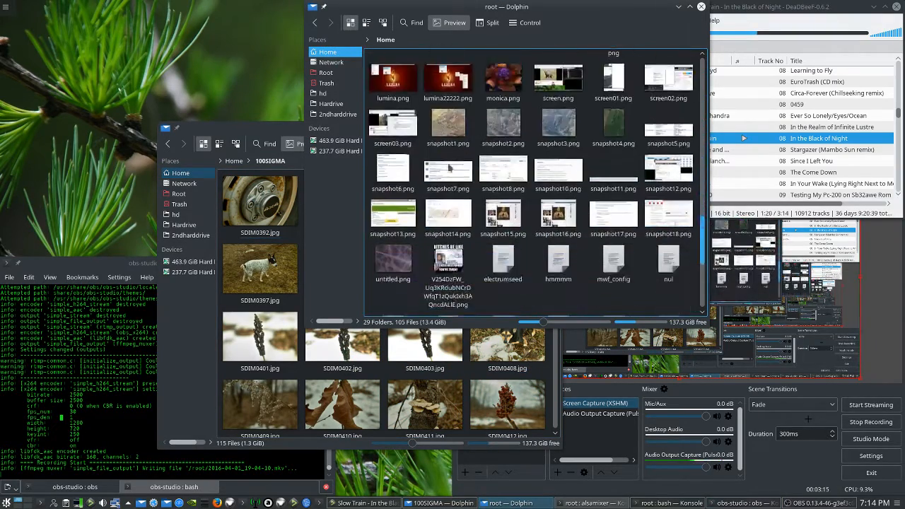
pyautogui.scroll(-3)
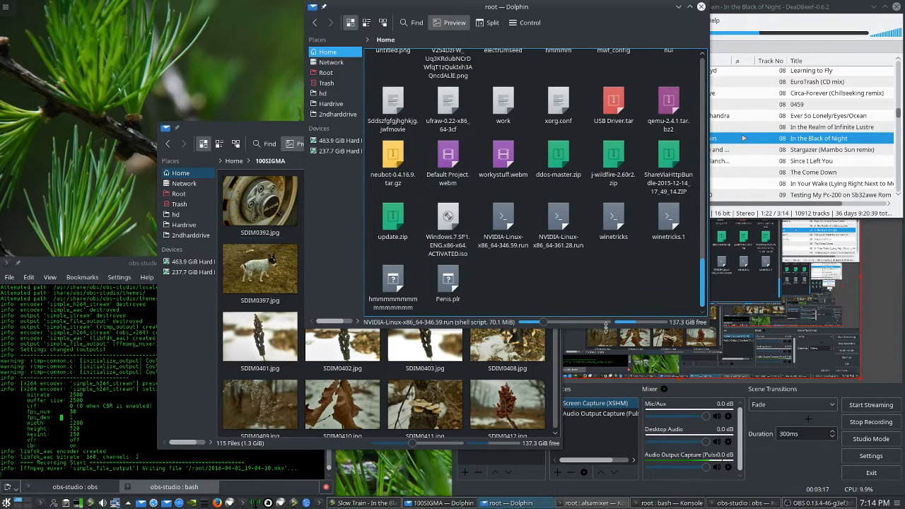